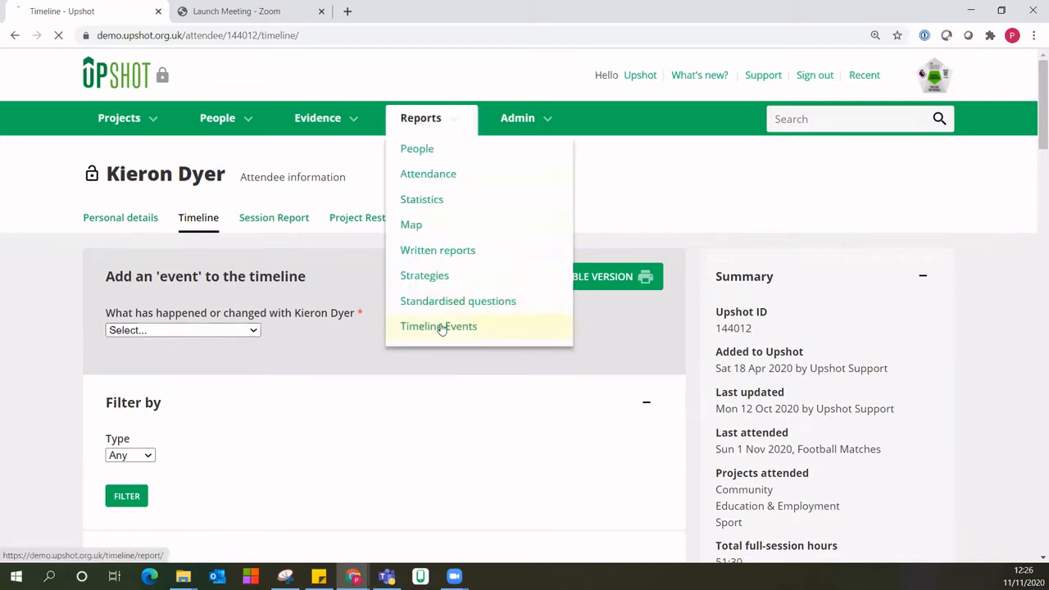
- Open the Timeline Events report from the Reports menu
{"action": "left_click", "coordinate": [439, 326]}
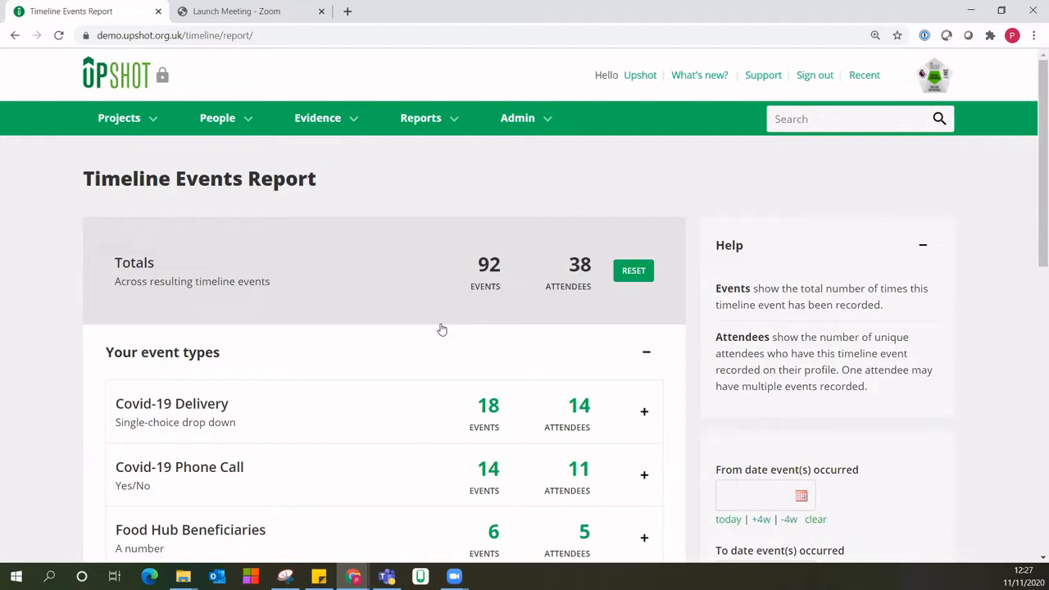
{"action": "mouse_move", "coordinate": [510, 365]}
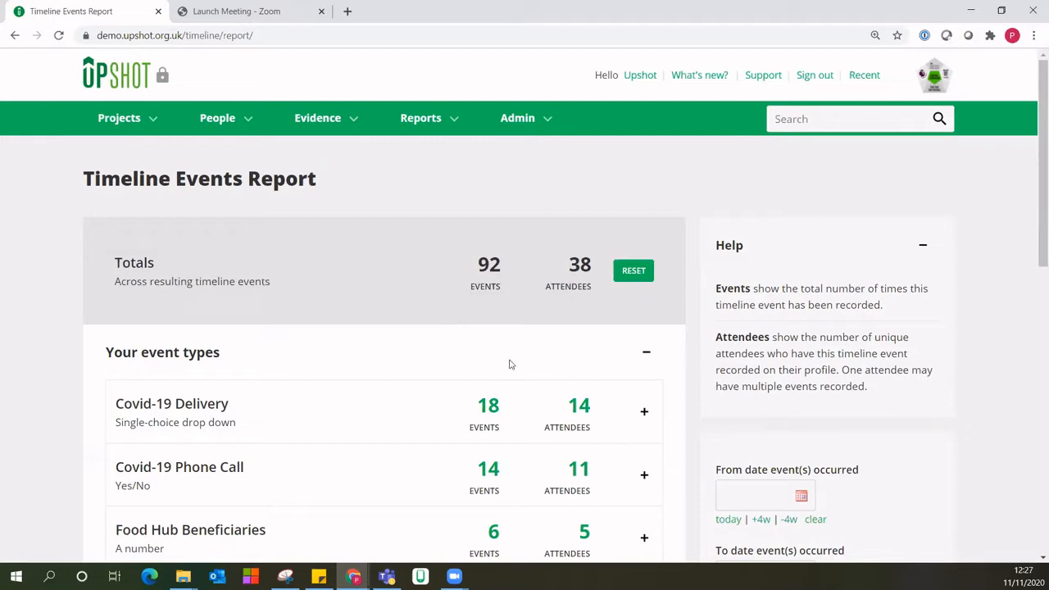
{"action": "mouse_move", "coordinate": [568, 287]}
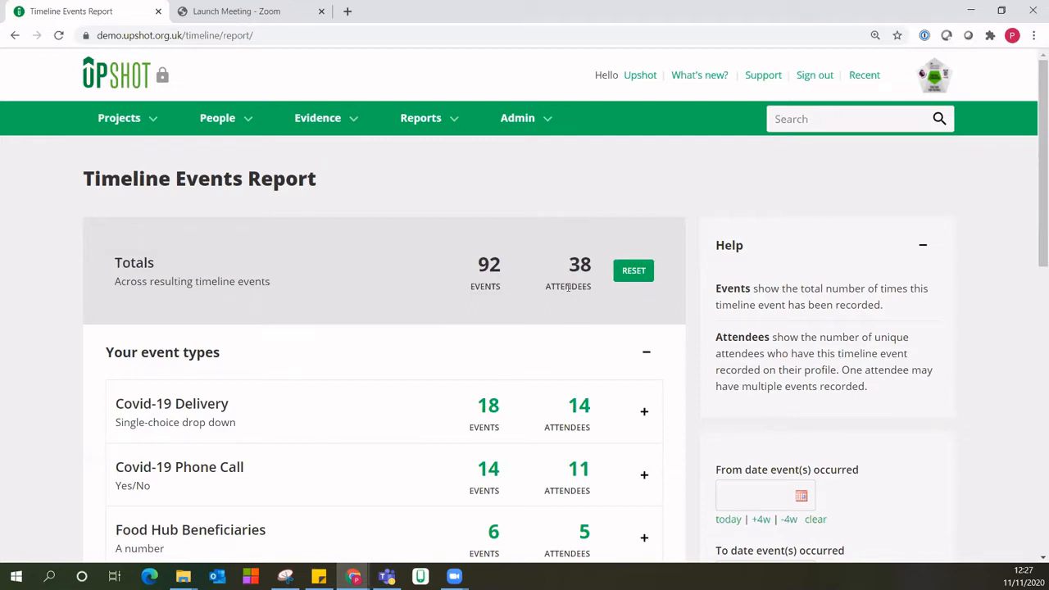
{"action": "mouse_move", "coordinate": [568, 302]}
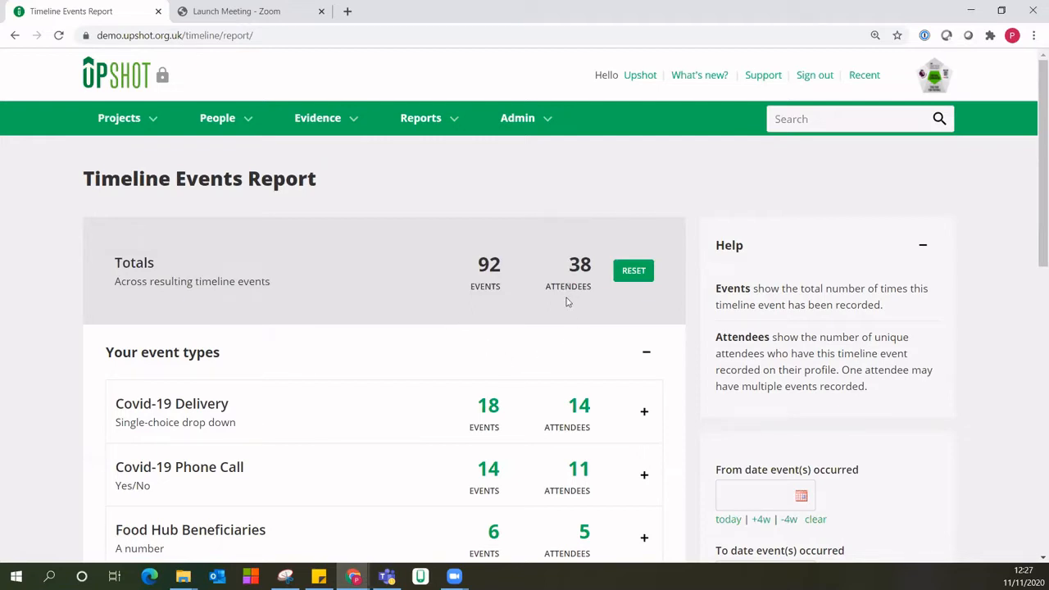
{"action": "mouse_move", "coordinate": [574, 283]}
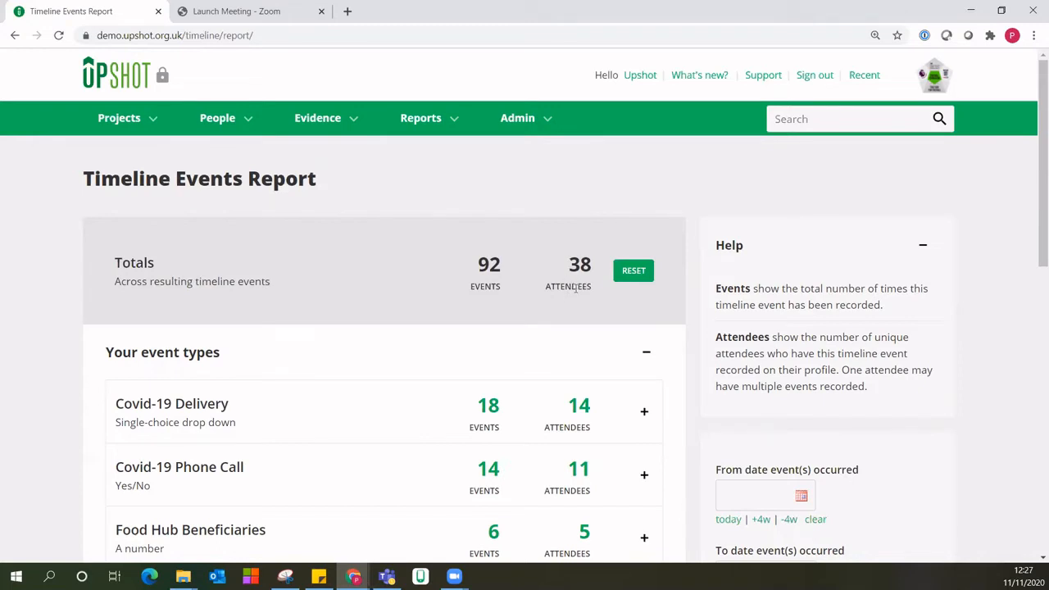
{"action": "mouse_move", "coordinate": [492, 302]}
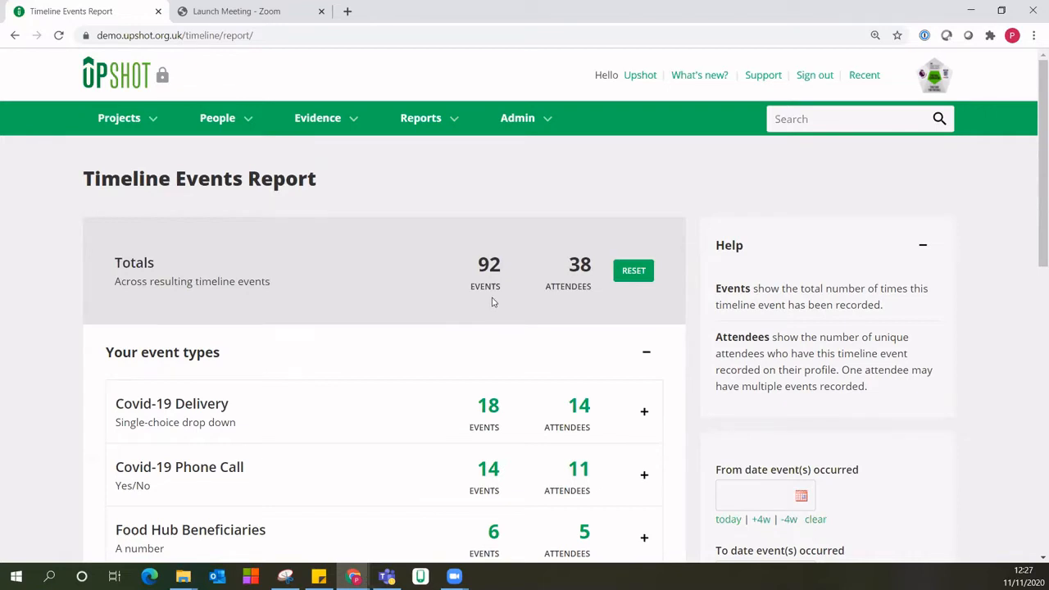
{"action": "mouse_move", "coordinate": [526, 314]}
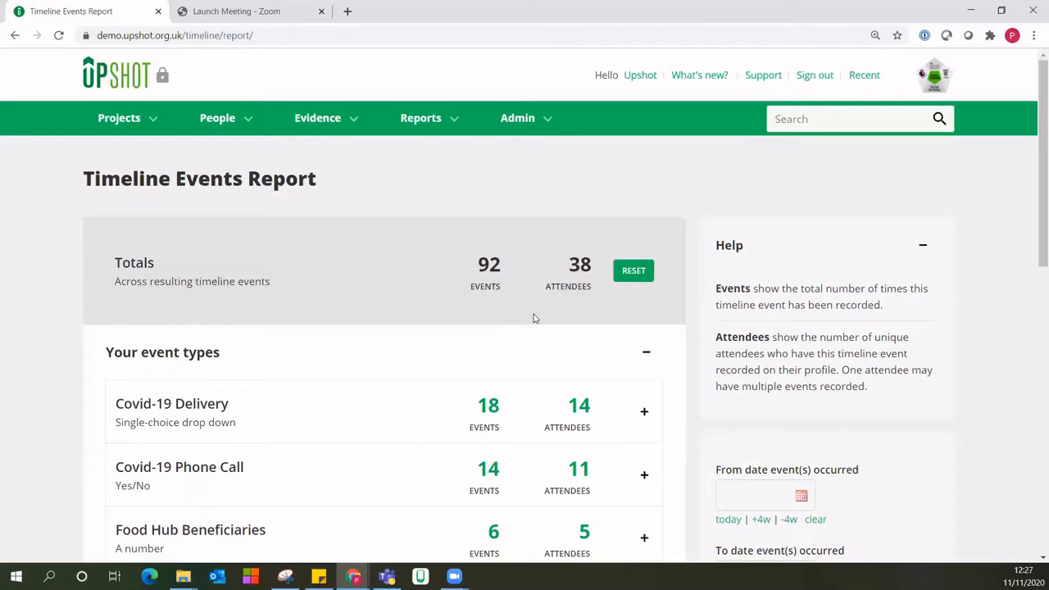
- Expand Covid-19 Delivery into Groceries 14, Other 1 and Prescriptions 3, then scroll through
{"action": "scroll", "scroll_direction": "down", "scroll_amount": 3}
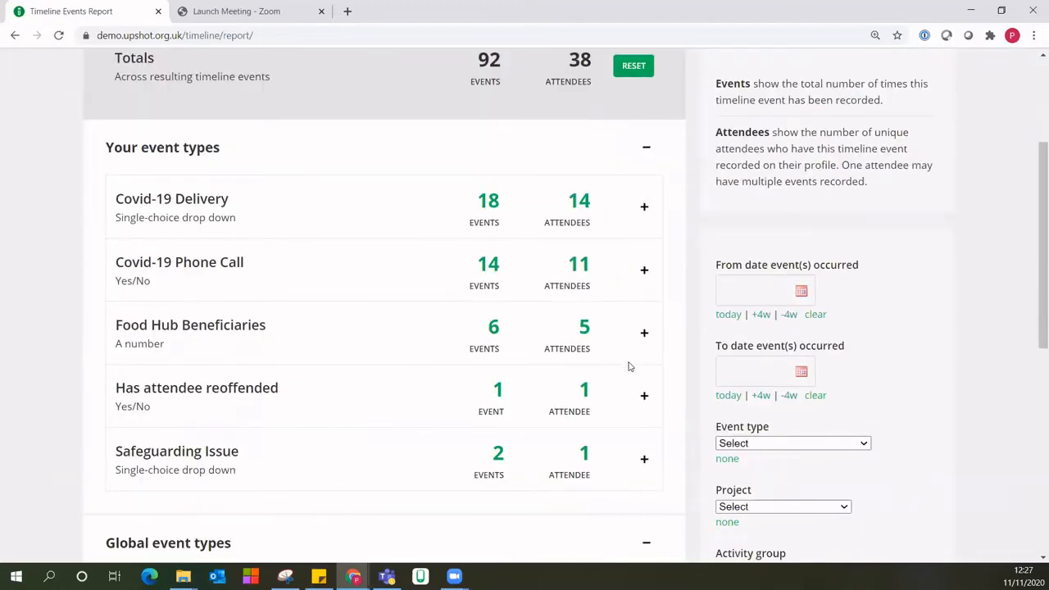
{"action": "mouse_move", "coordinate": [646, 222]}
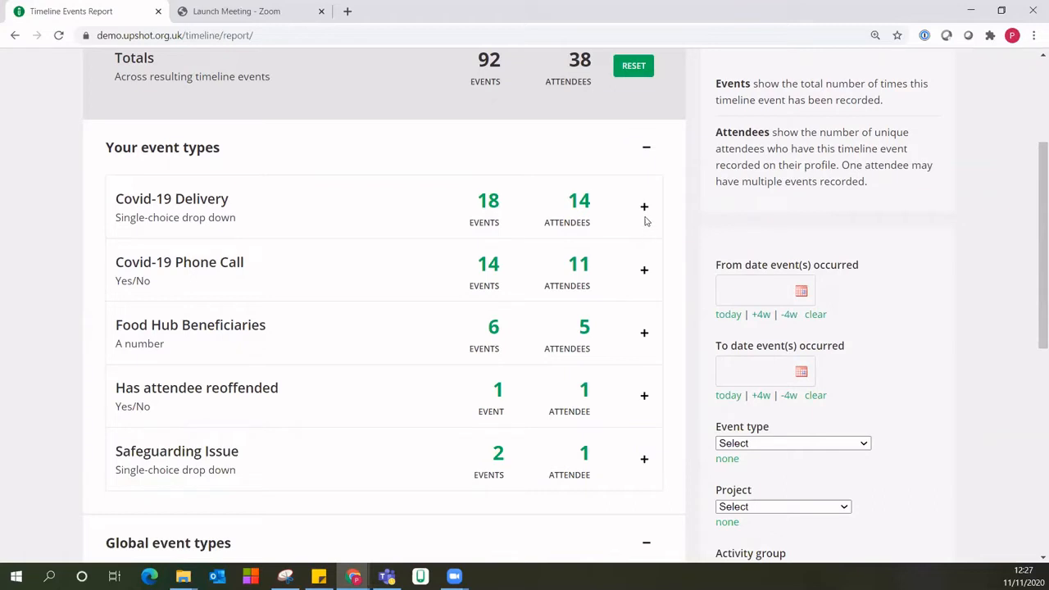
{"action": "left_click", "coordinate": [645, 207]}
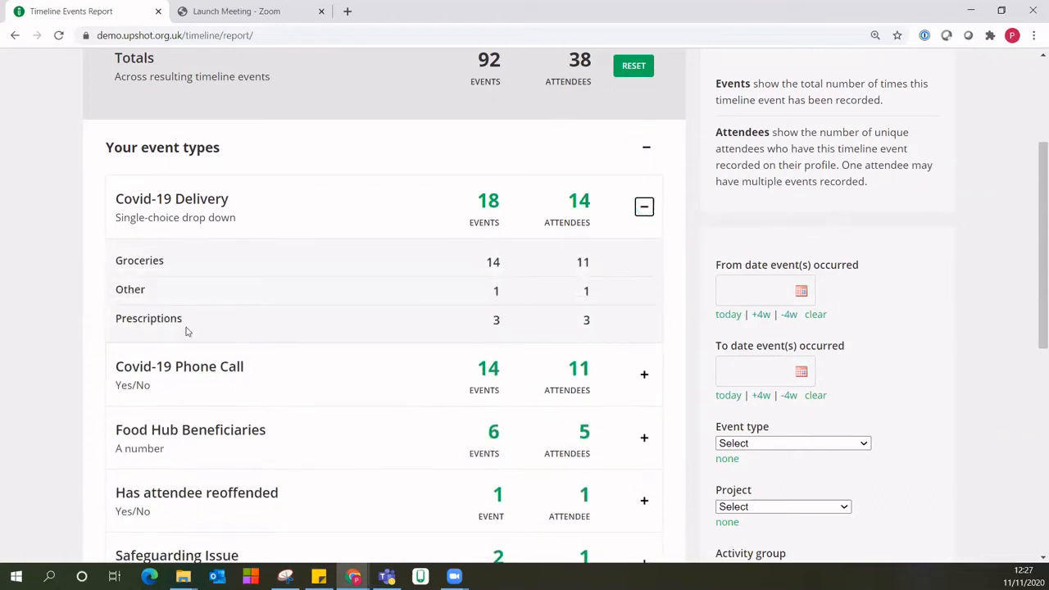
{"action": "mouse_move", "coordinate": [648, 230]}
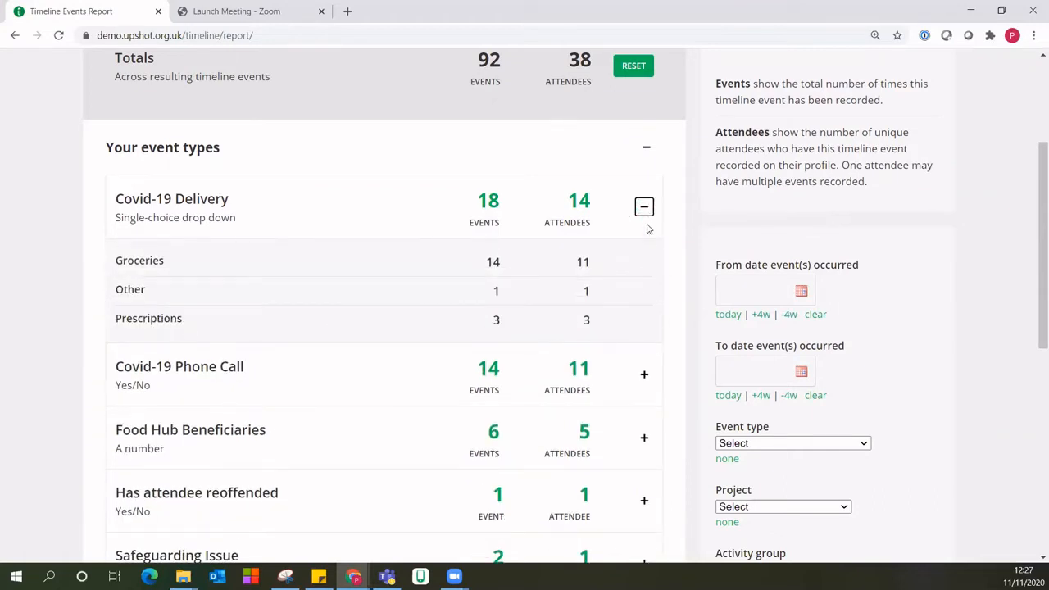
{"action": "scroll", "scroll_direction": "down", "scroll_amount": 3}
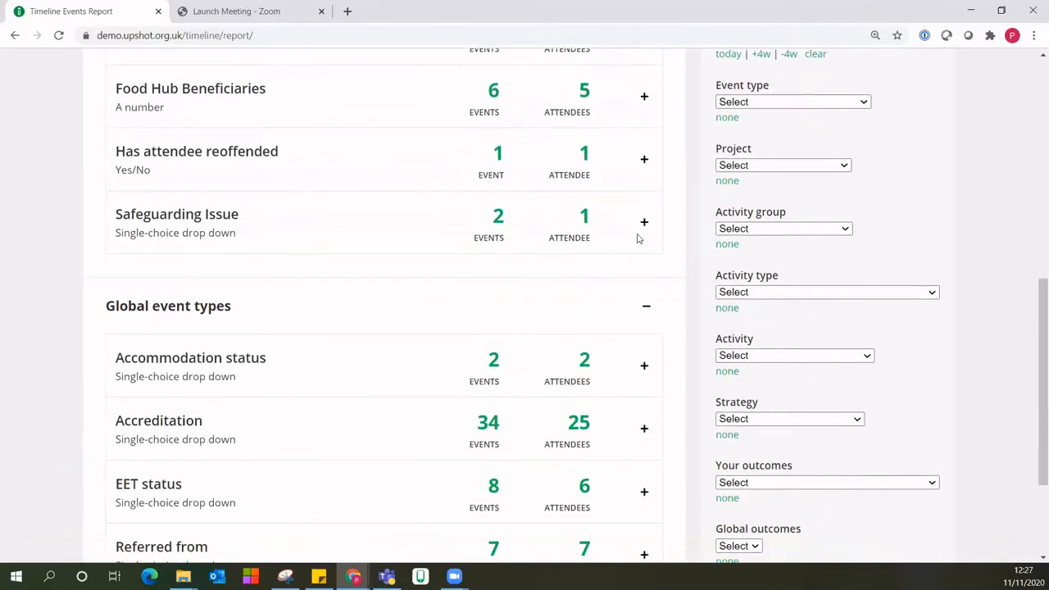
{"action": "scroll", "scroll_direction": "down", "scroll_amount": 3}
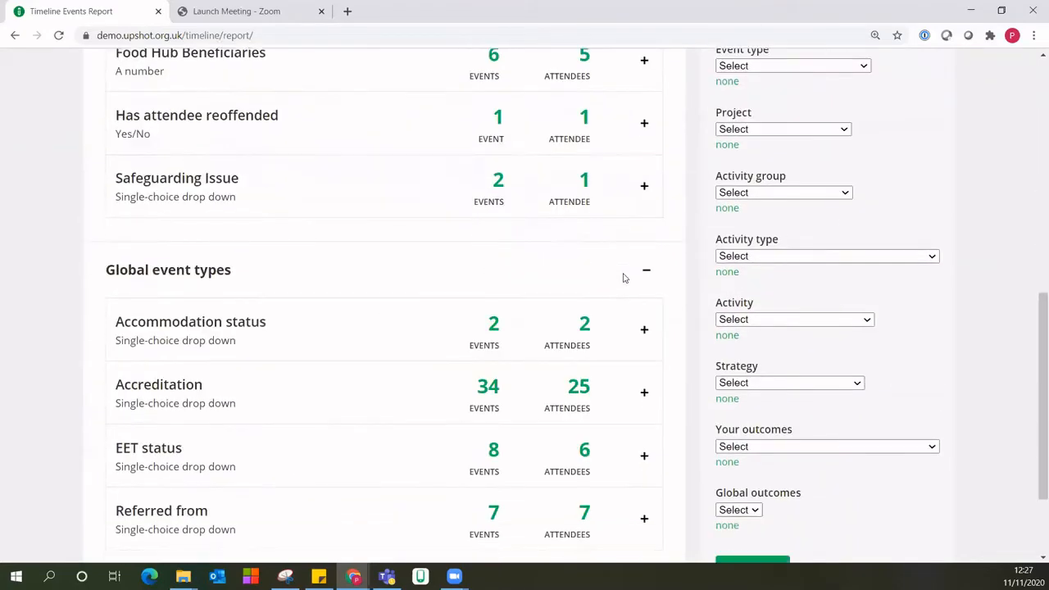
{"action": "scroll", "scroll_direction": "down", "scroll_amount": 3}
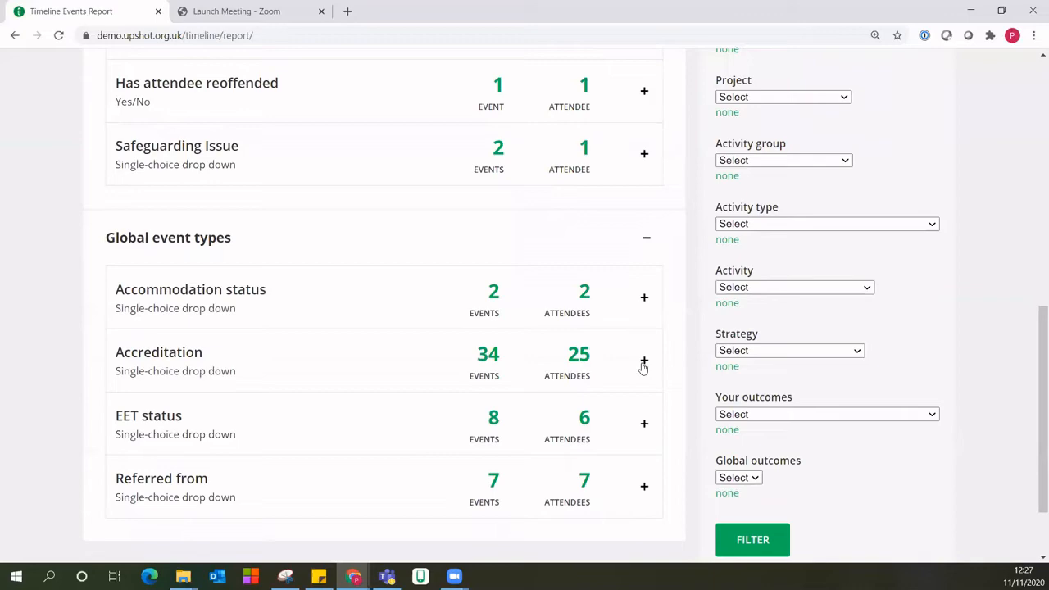
{"action": "mouse_move", "coordinate": [762, 398]}
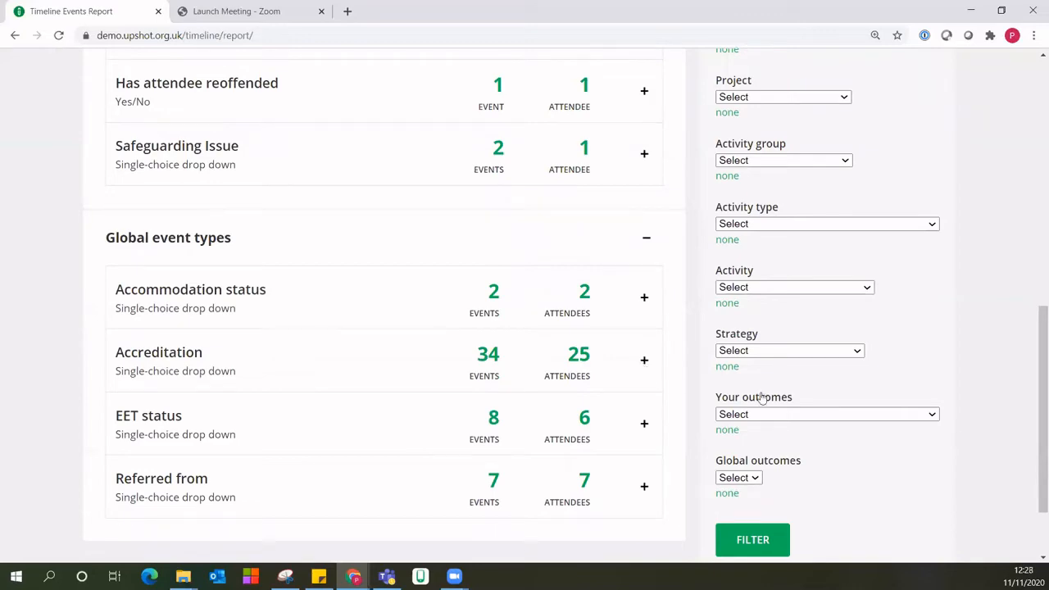
{"action": "scroll", "scroll_direction": "up", "scroll_amount": 3}
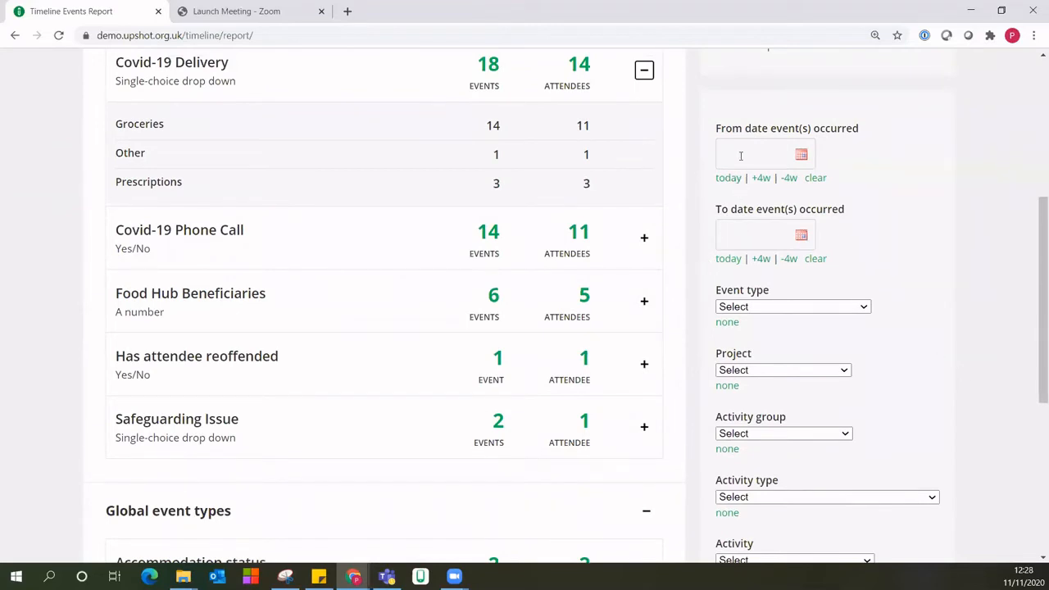
- Filter the report from 01/10/2020, leaving only Safeguarding Issue with 2 events
{"action": "type", "text": "01/10/2020"}
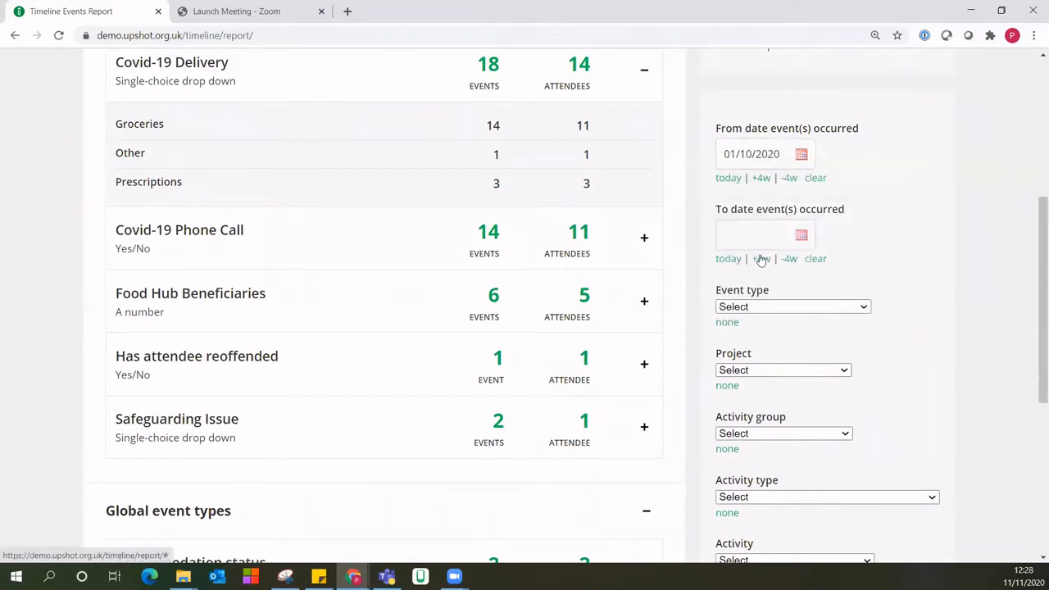
{"action": "scroll", "scroll_direction": "down", "scroll_amount": 3}
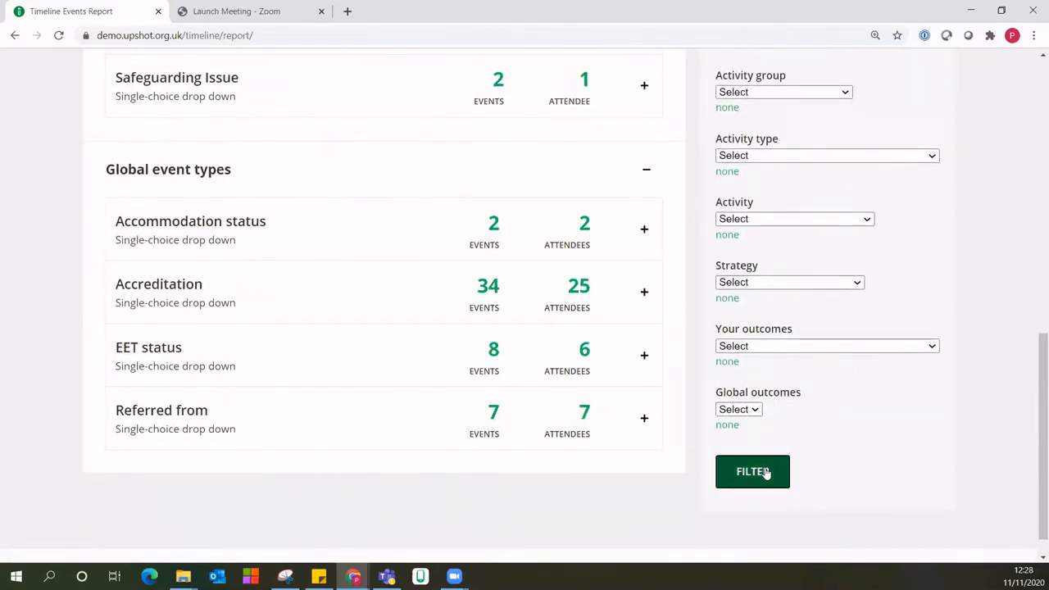
{"action": "left_click", "coordinate": [752, 472]}
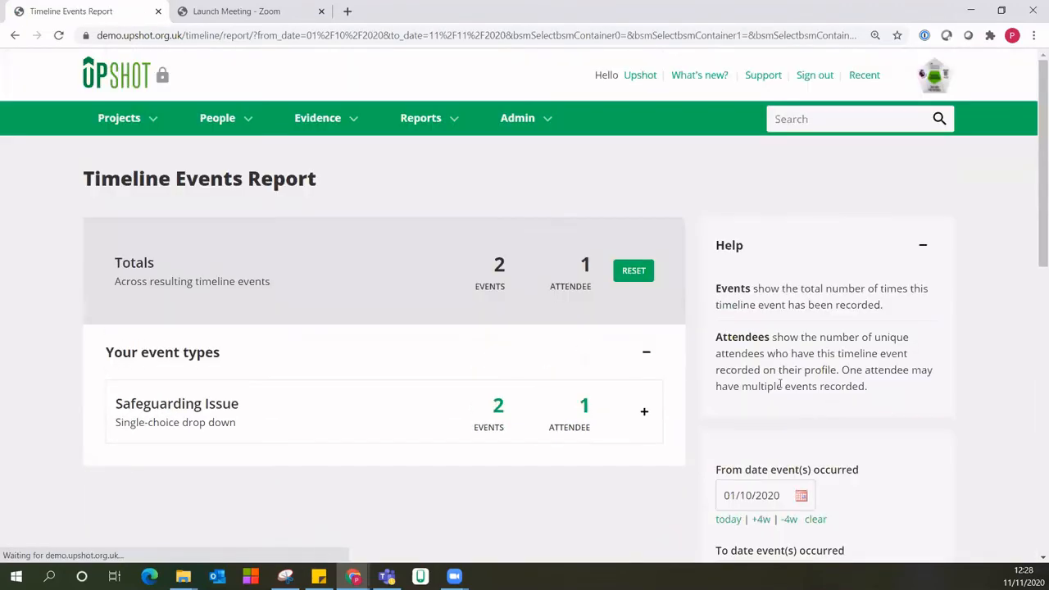
- Scroll down the report page to reach the date filter fields
{"action": "scroll", "scroll_direction": "down", "scroll_amount": 3}
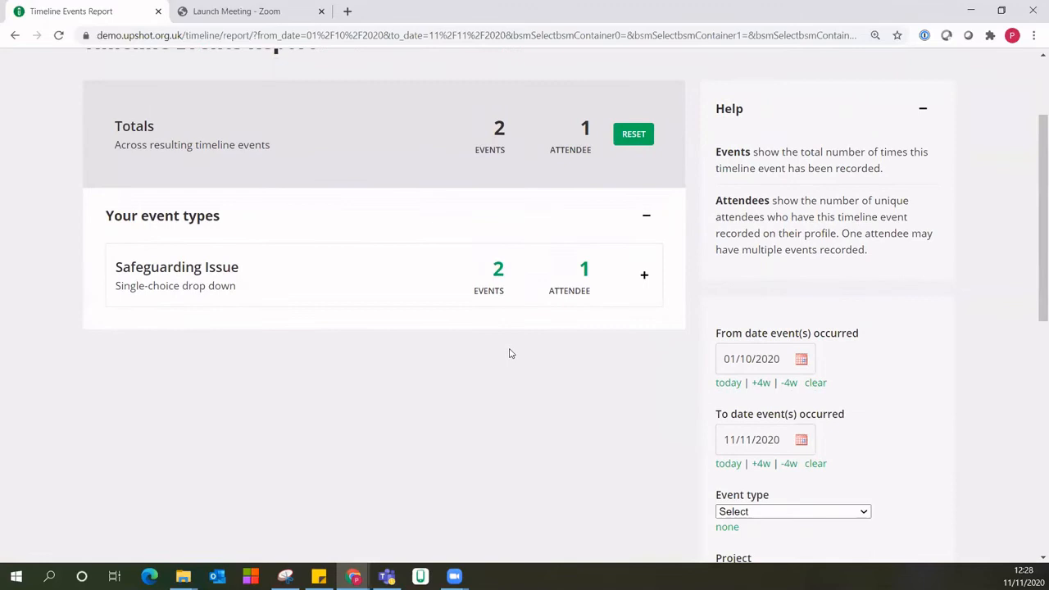
{"action": "scroll", "scroll_direction": "down", "scroll_amount": 3}
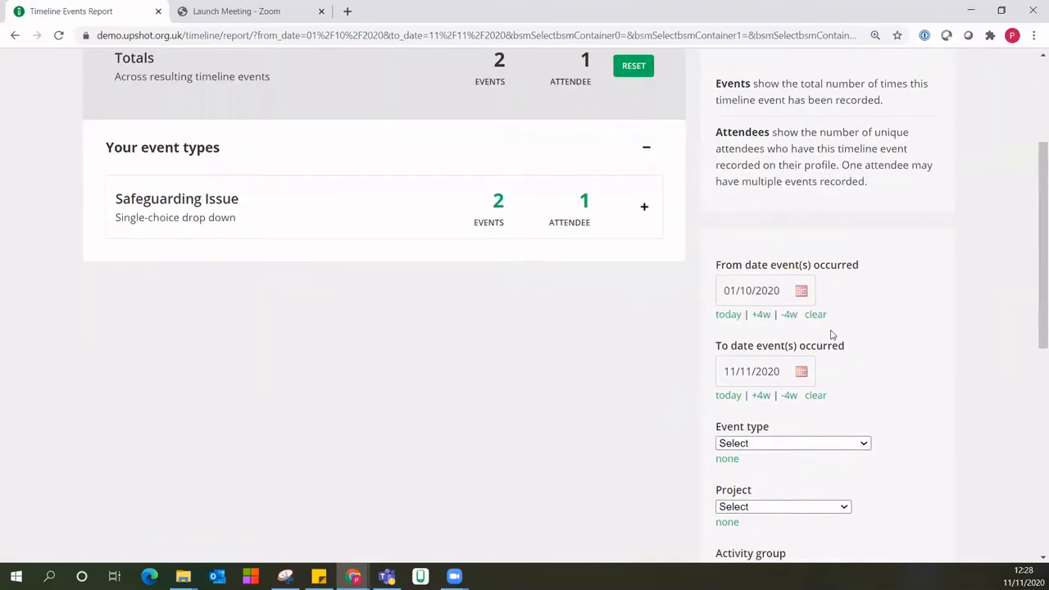
{"action": "scroll", "scroll_direction": "down", "scroll_amount": 3}
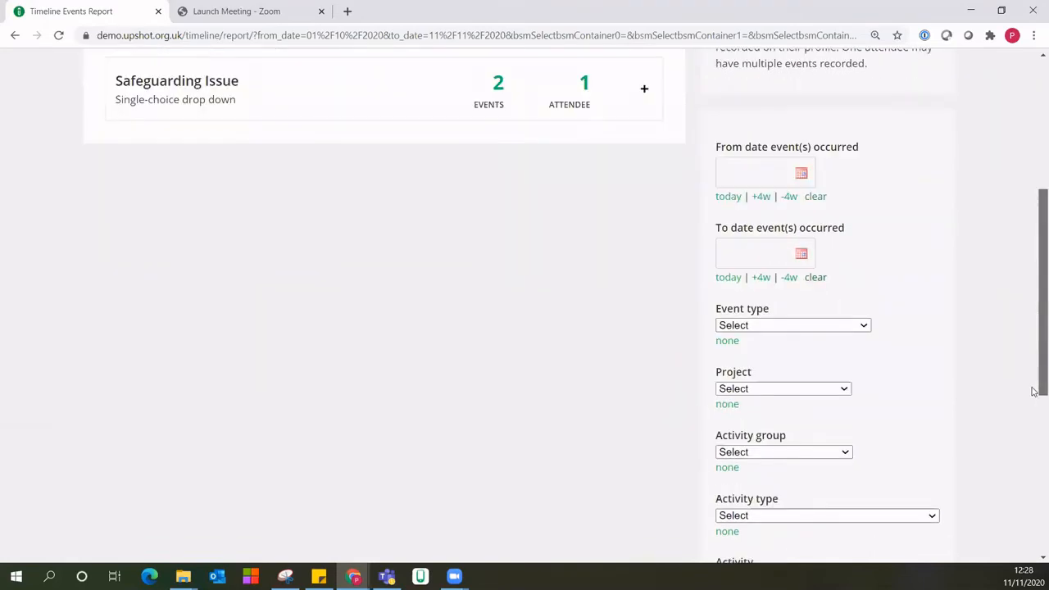
{"action": "scroll", "scroll_direction": "down", "scroll_amount": 3}
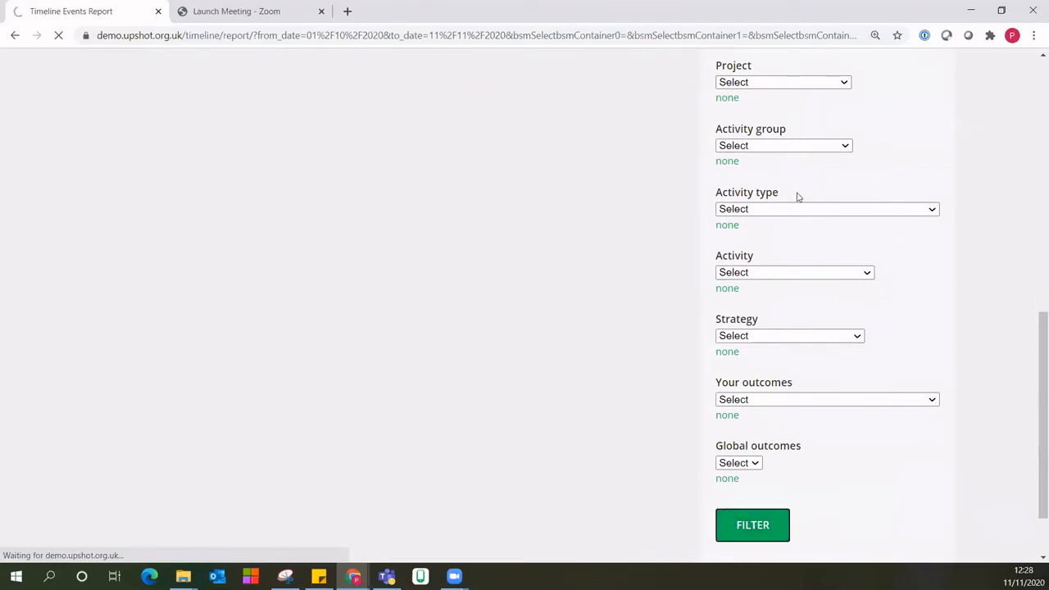
- Rerun the report with no dates, restoring 92 events and 38 attendees, and browse the filters
{"action": "left_click", "coordinate": [751, 524]}
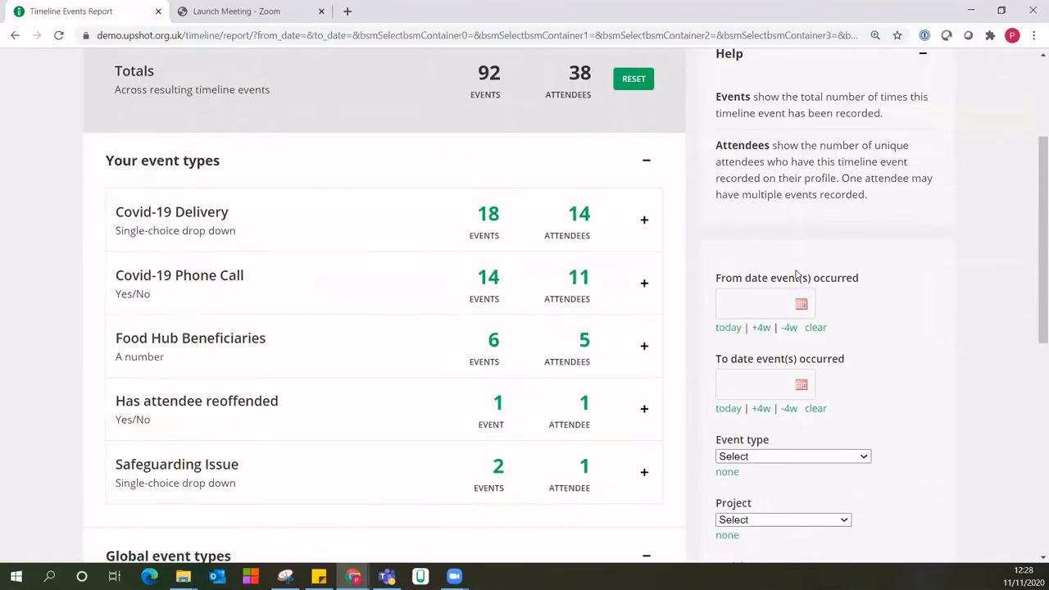
{"action": "scroll", "scroll_direction": "down", "scroll_amount": 3}
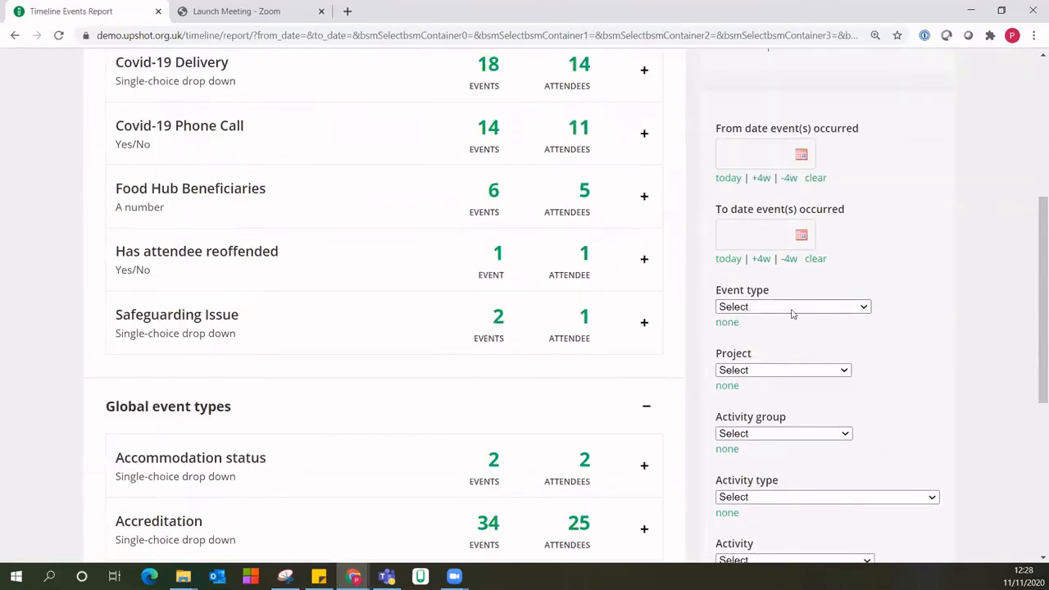
{"action": "mouse_move", "coordinate": [793, 382]}
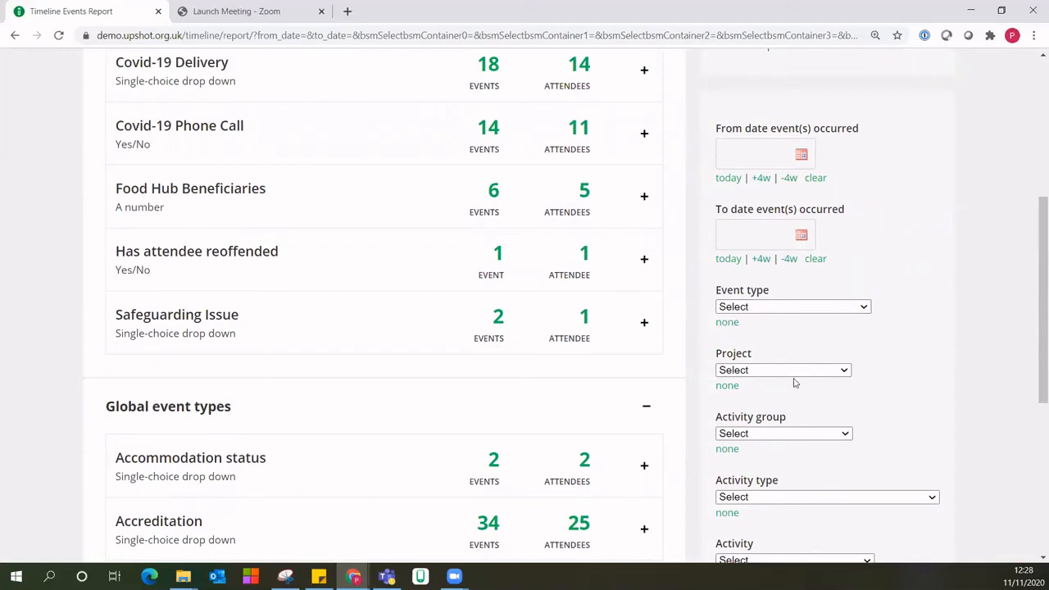
{"action": "scroll", "scroll_direction": "down", "scroll_amount": 3}
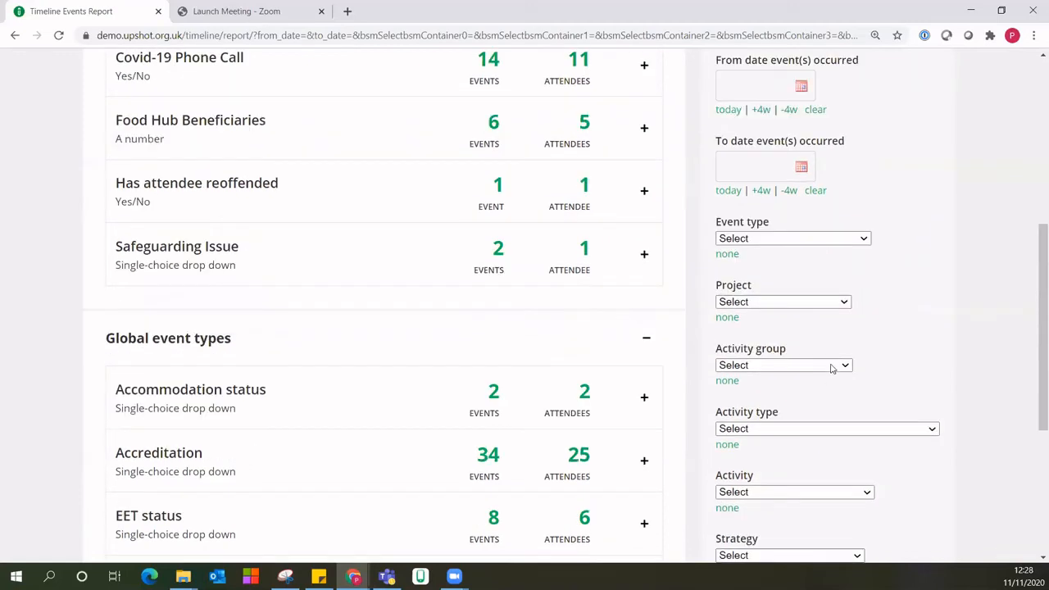
{"action": "mouse_move", "coordinate": [816, 348]}
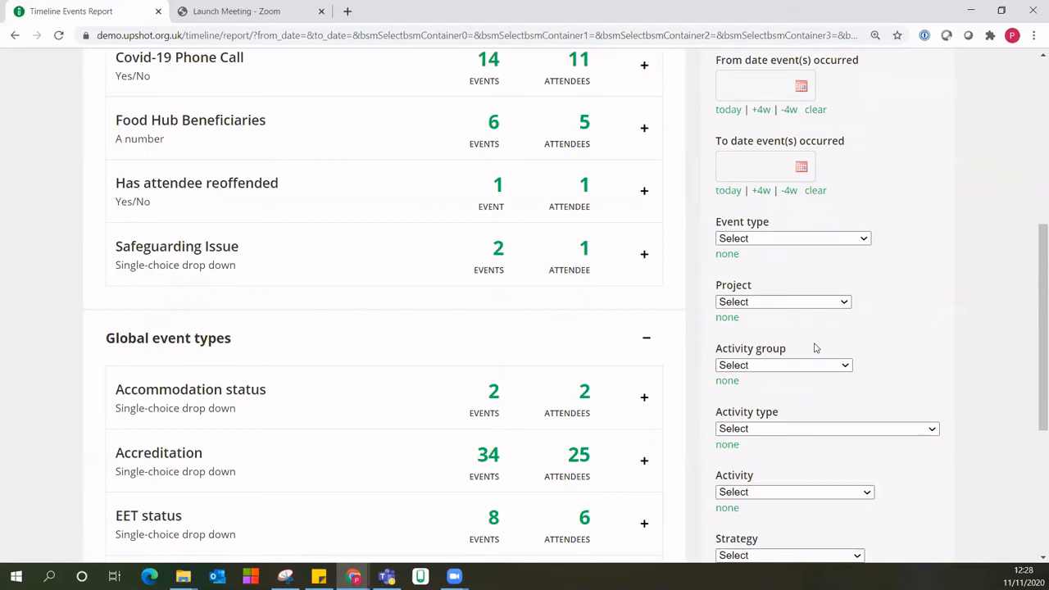
{"action": "scroll", "scroll_direction": "down", "scroll_amount": 3}
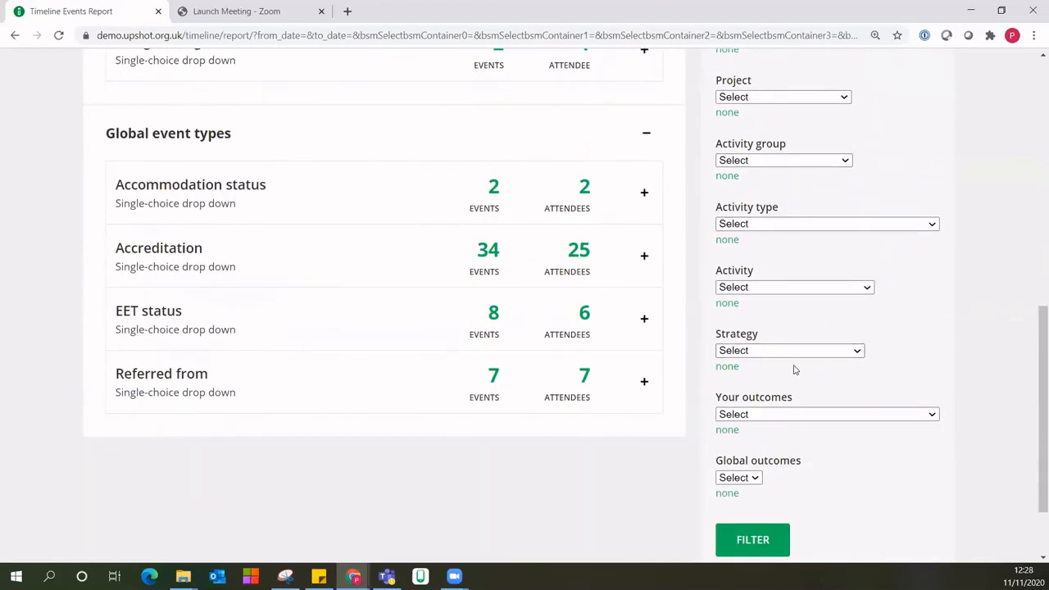